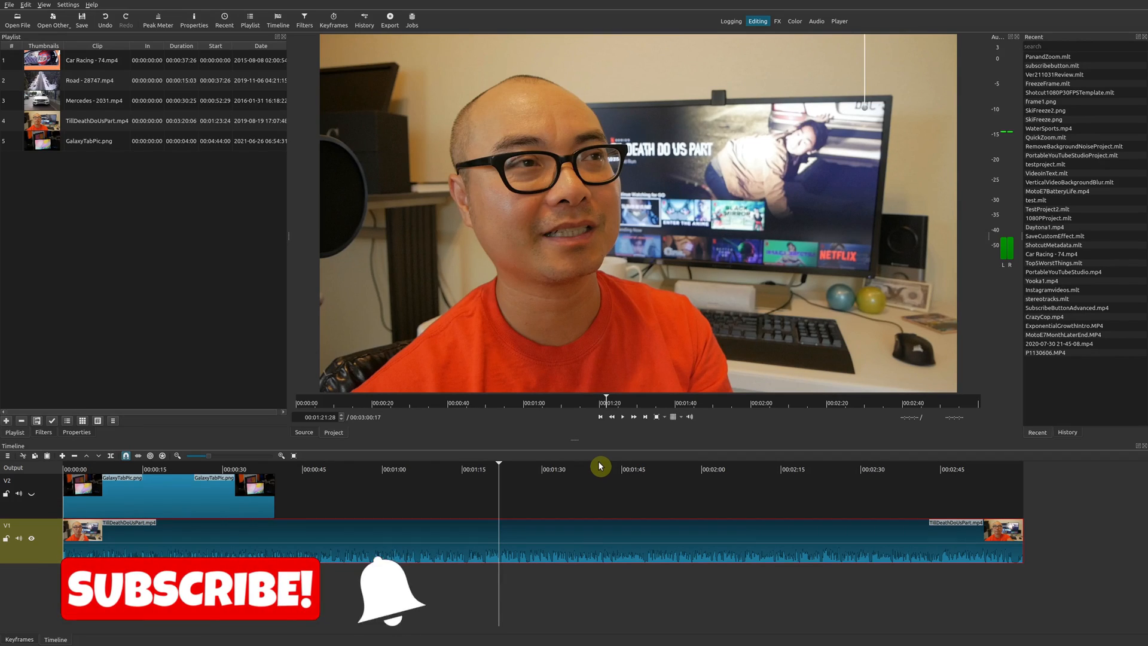
mouse_move(600, 466)
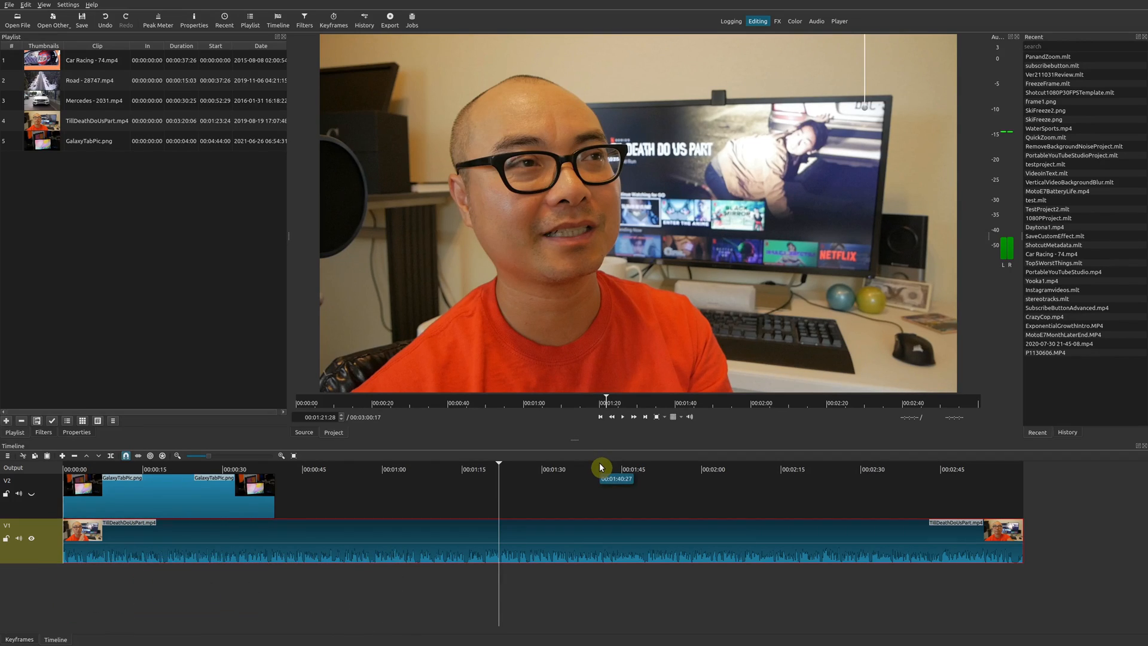
mouse_move(616, 492)
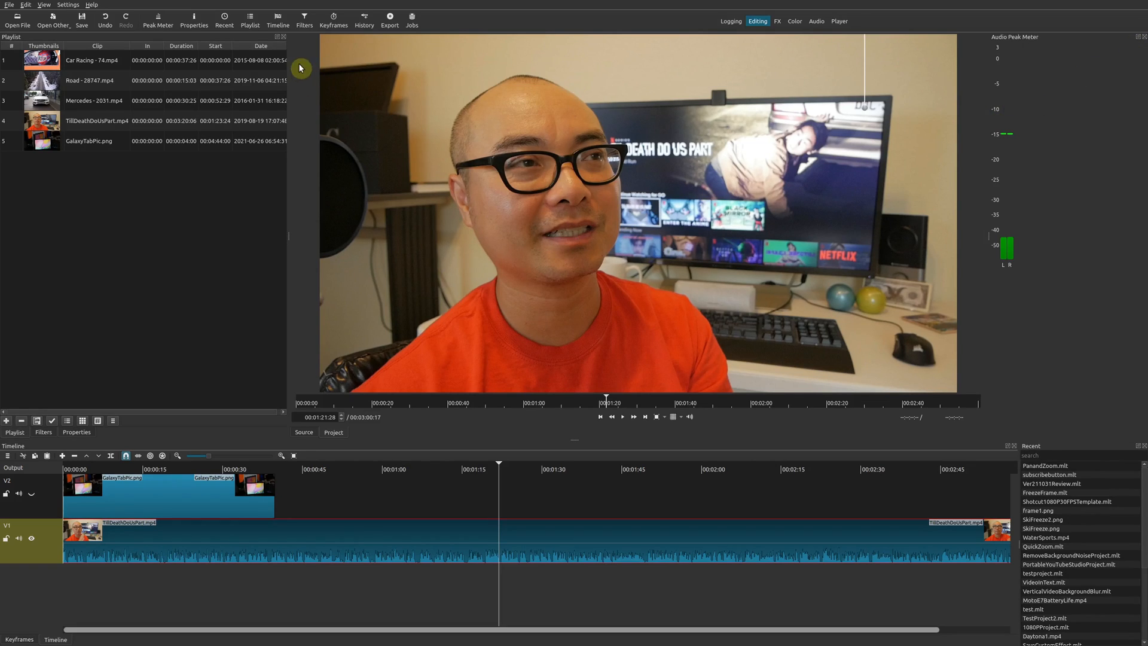
Step: Dock Keyframes beside the Timeline and group Export with the Properties and Playlist panels
click(19, 639)
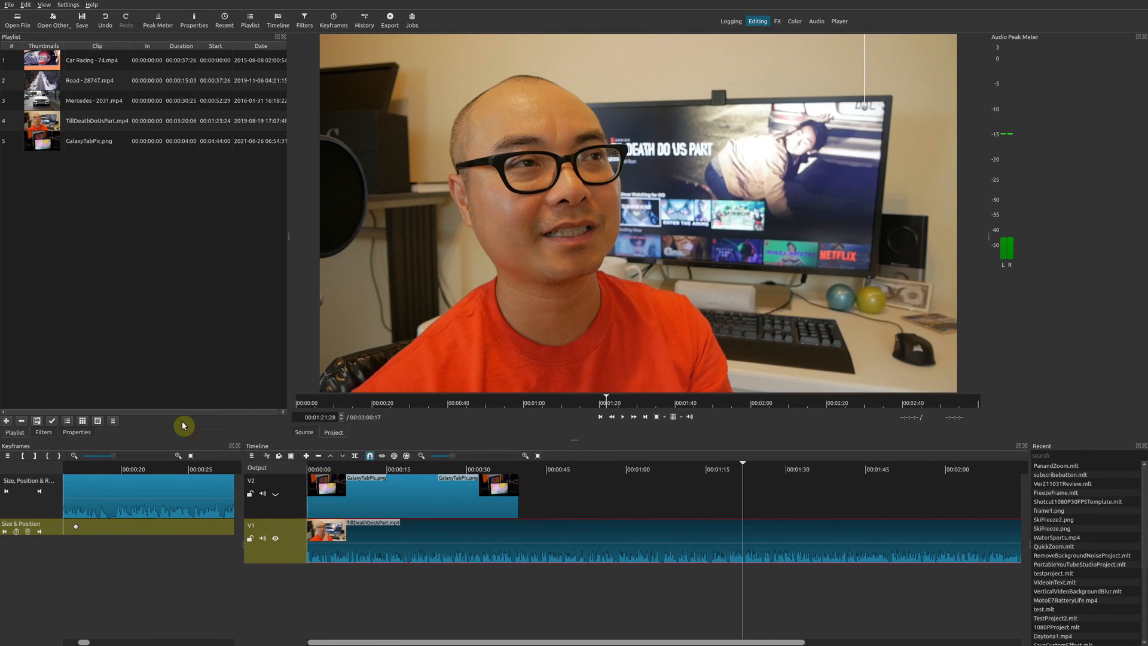
click(389, 17)
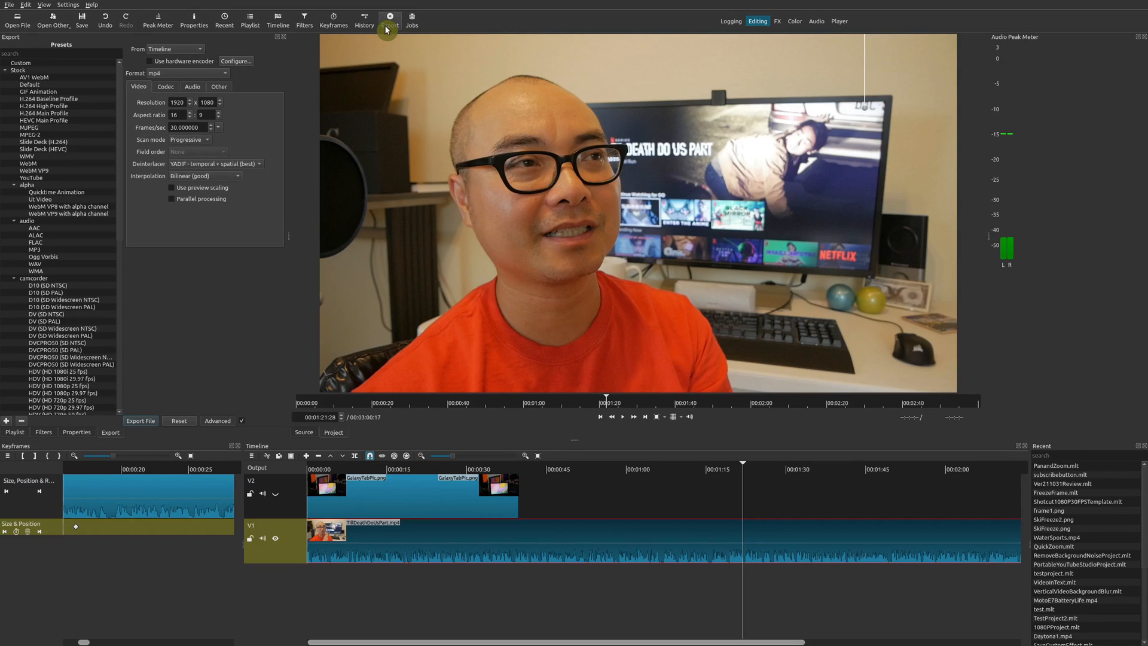
click(76, 431)
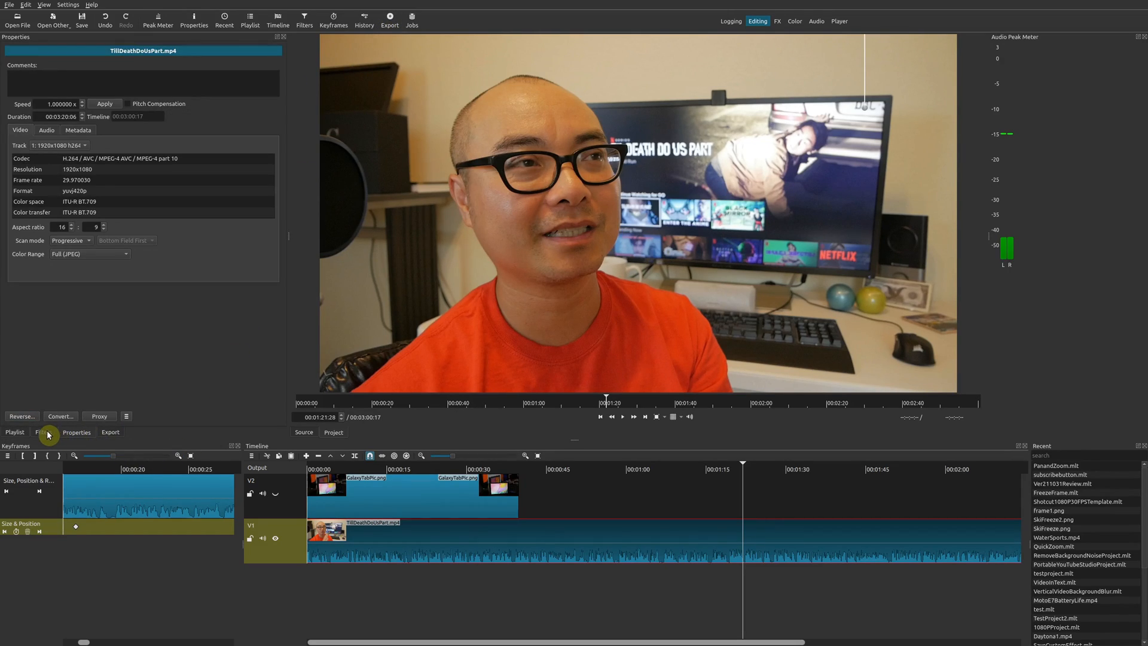
click(14, 432)
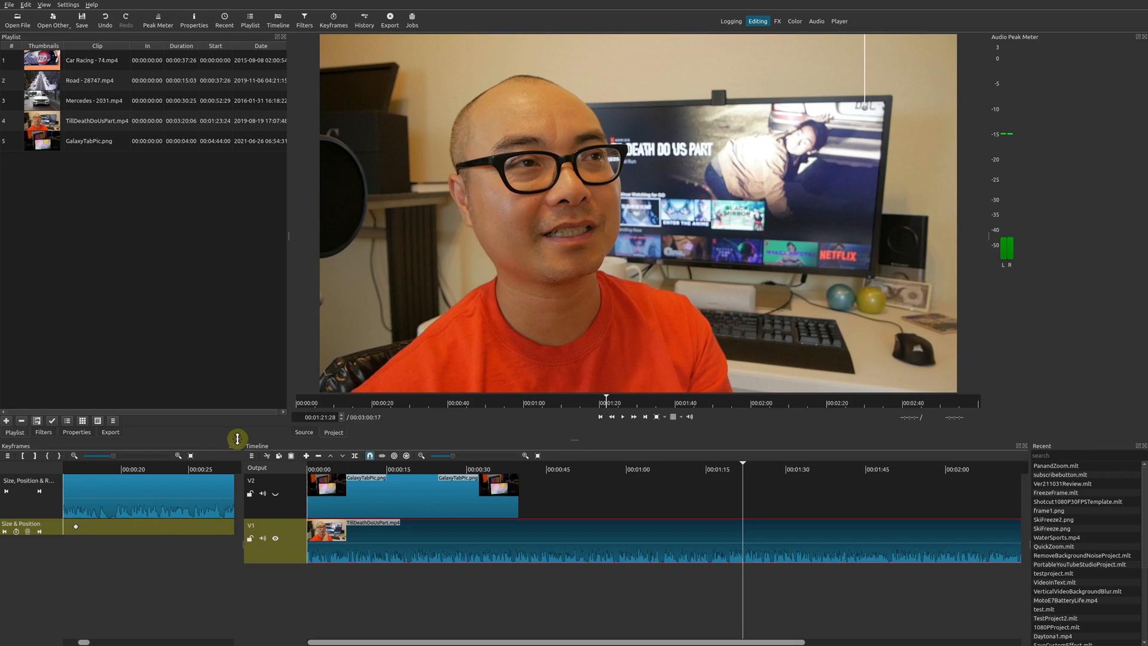
mouse_move(252, 267)
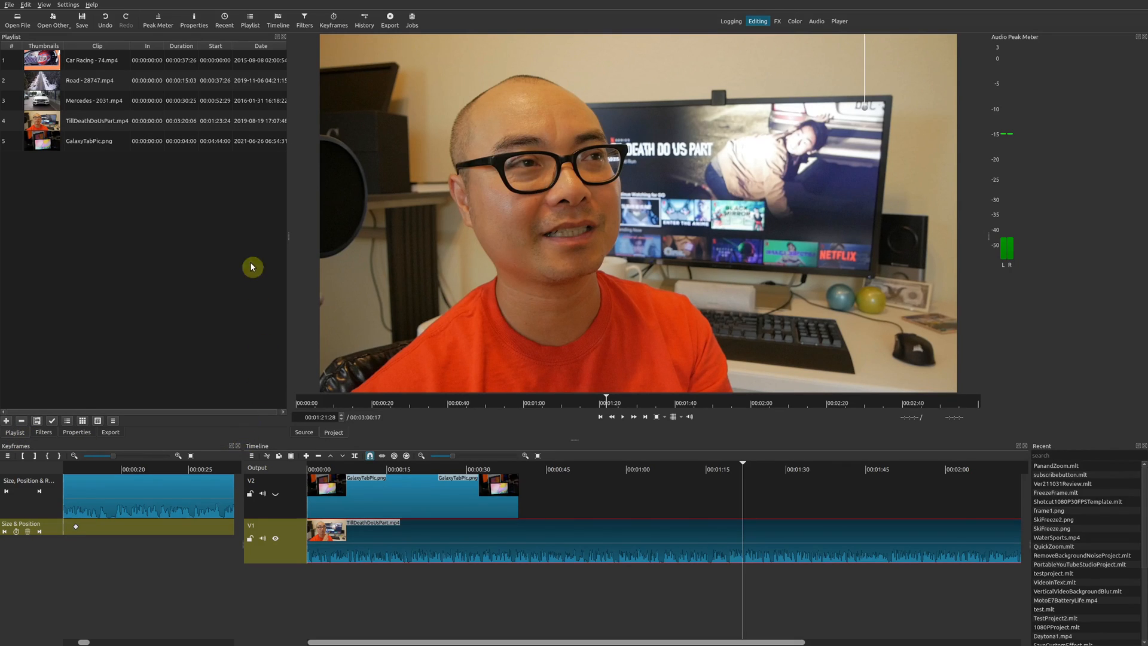
click(43, 6)
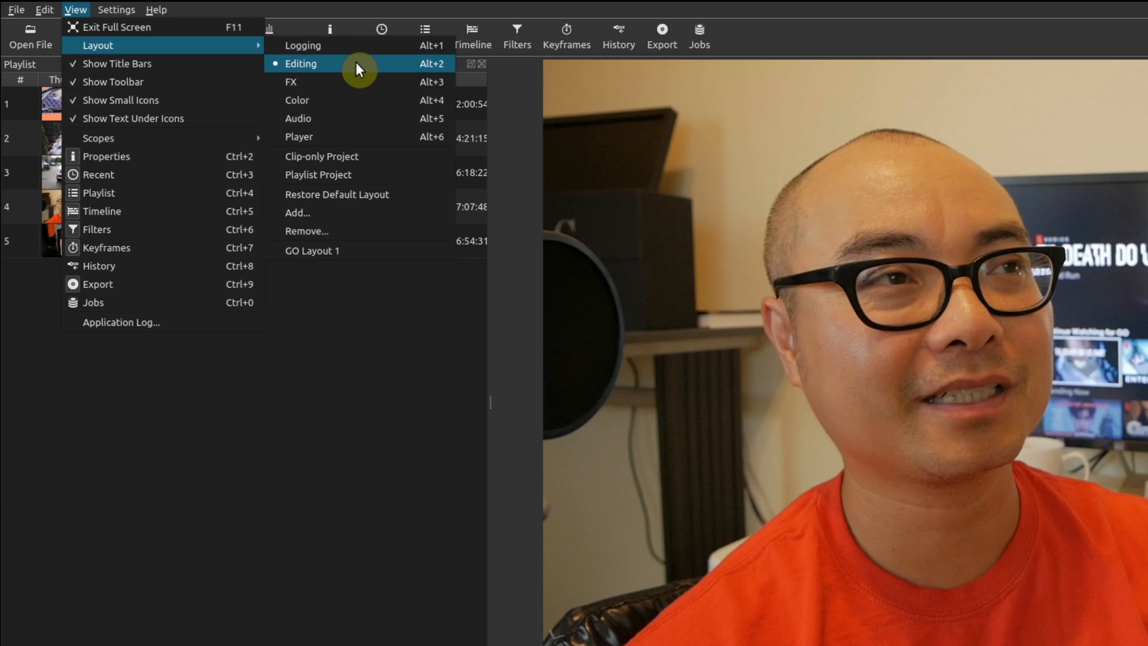
mouse_move(364, 199)
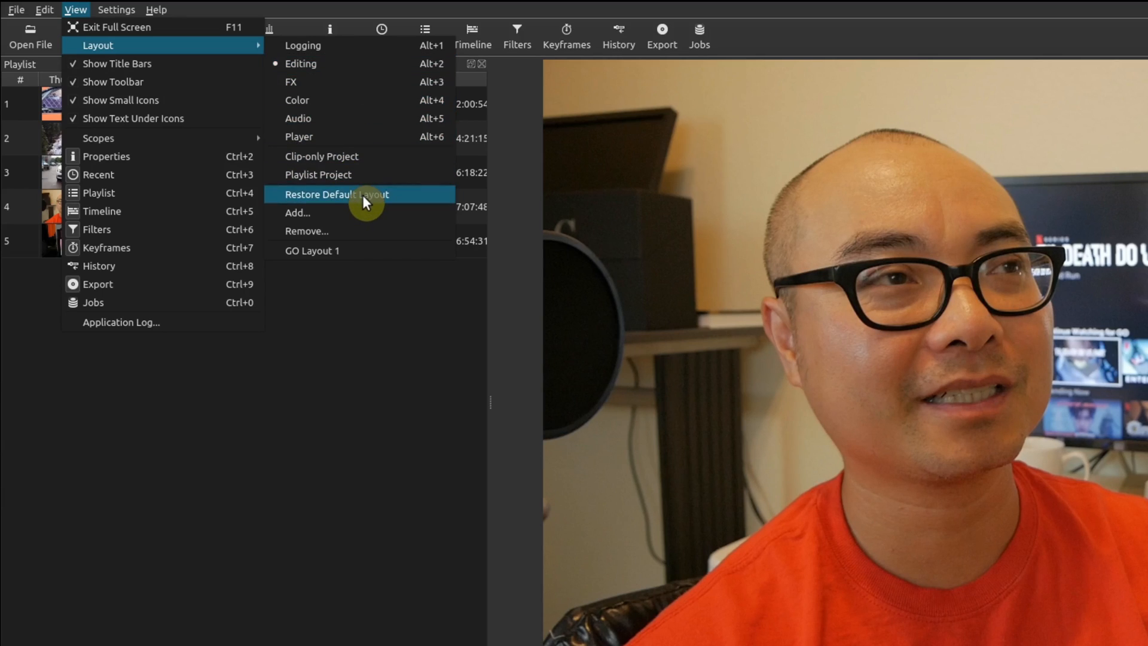
Step: Apply View > Layout > Restore Default Layout to reset all panels
click(336, 198)
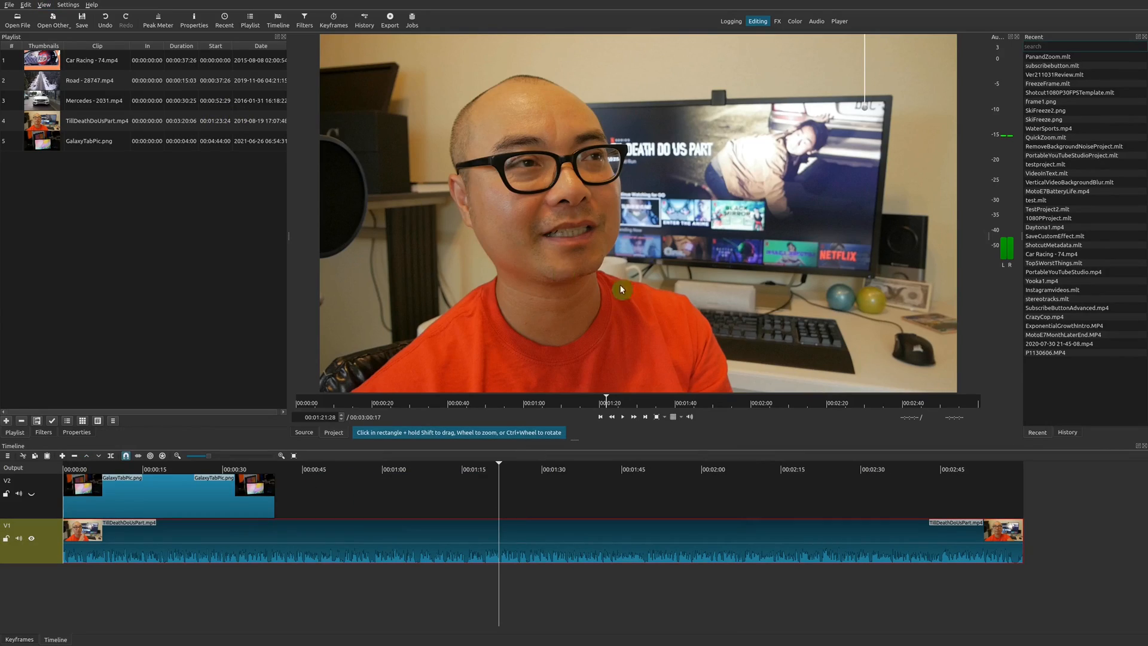
mouse_move(1061, 73)
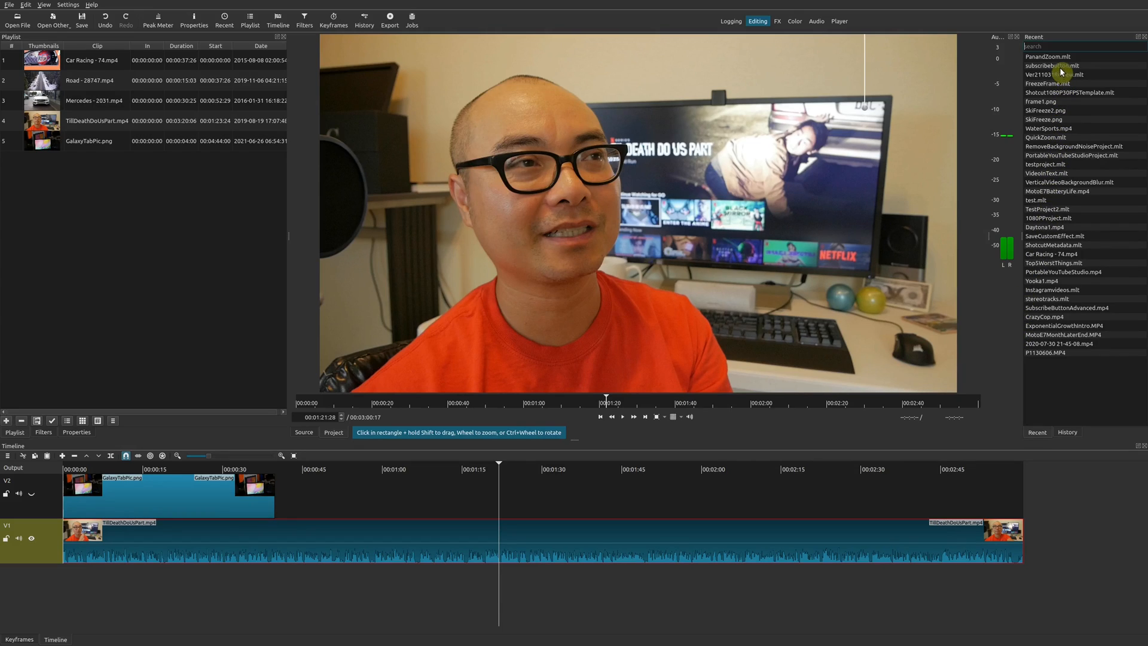
Step: Show History above Recent files and dock Keyframes beneath the Playlist panel
click(1066, 431)
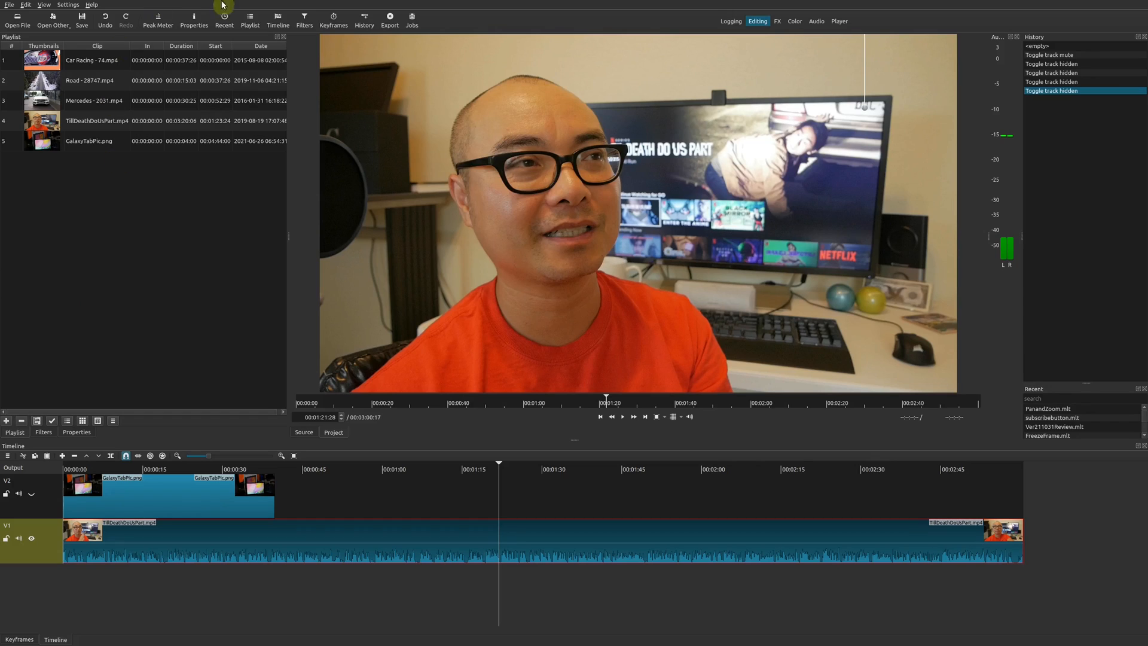
click(19, 639)
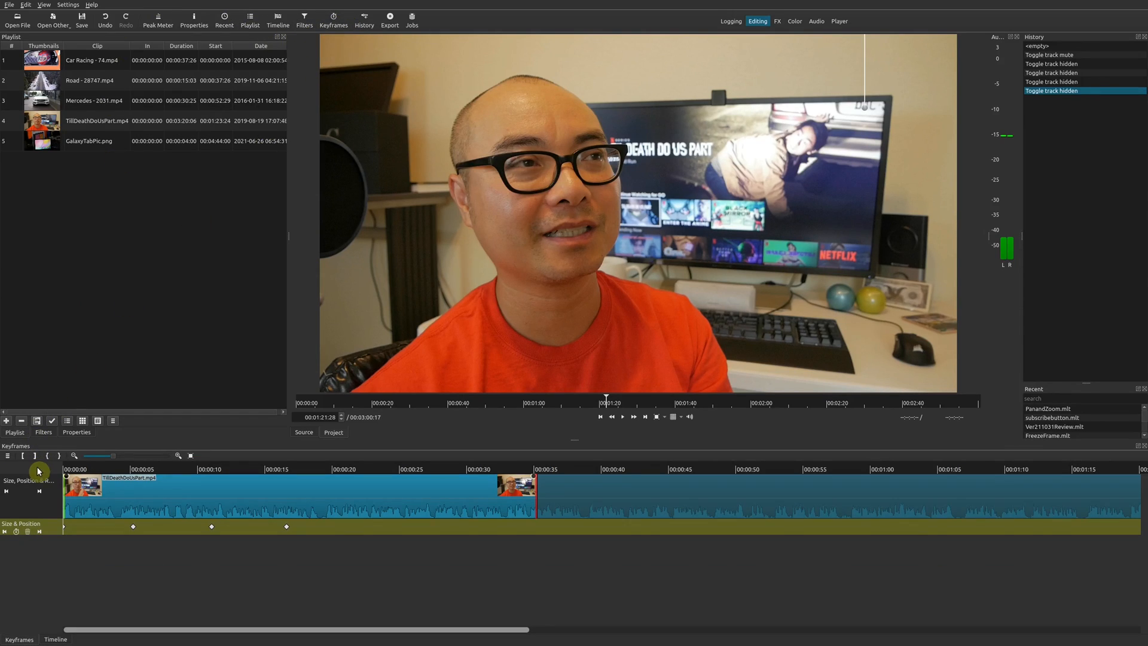
click(54, 639)
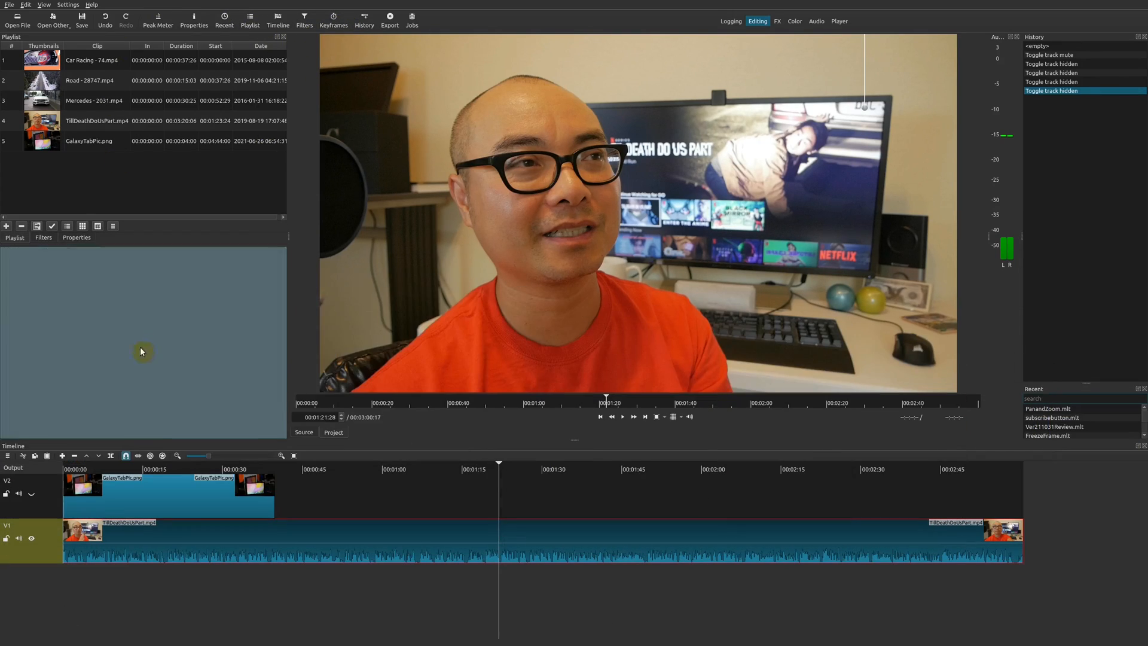
click(43, 4)
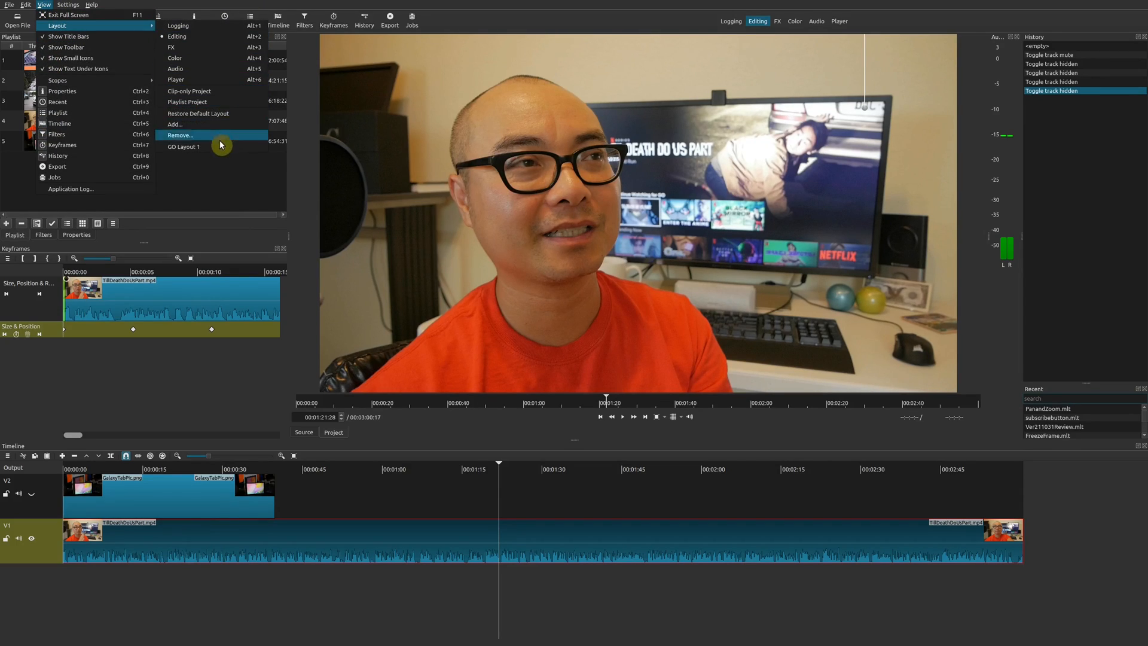
Step: Save the current panel arrangement via View > Layout > Add and confirm with OK
click(175, 124)
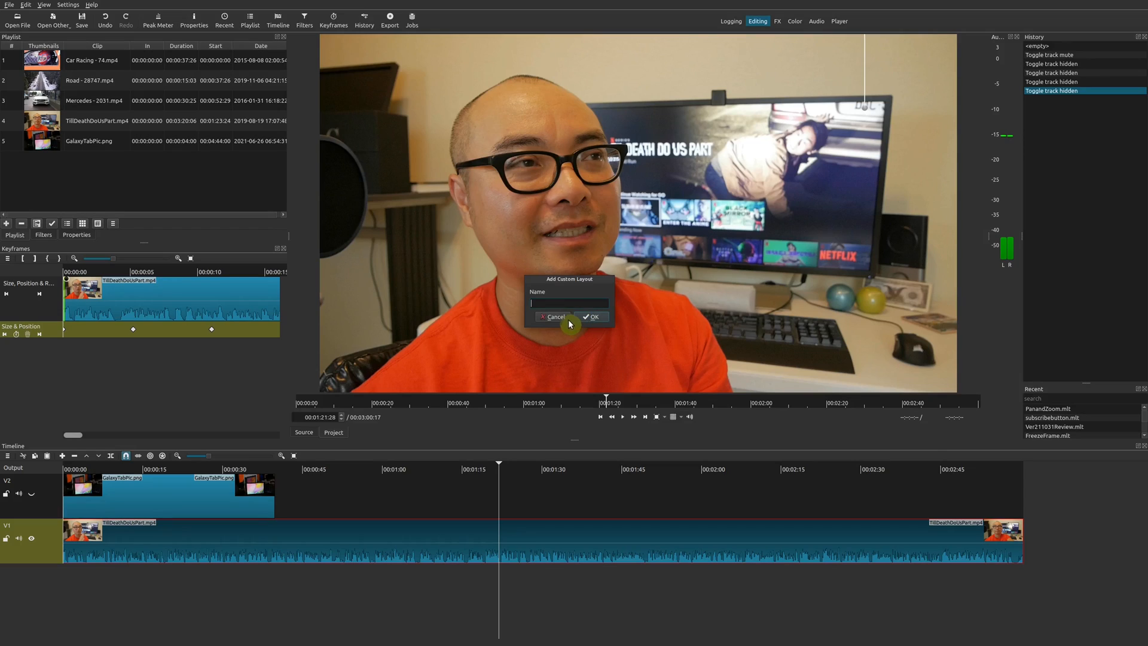
click(554, 316)
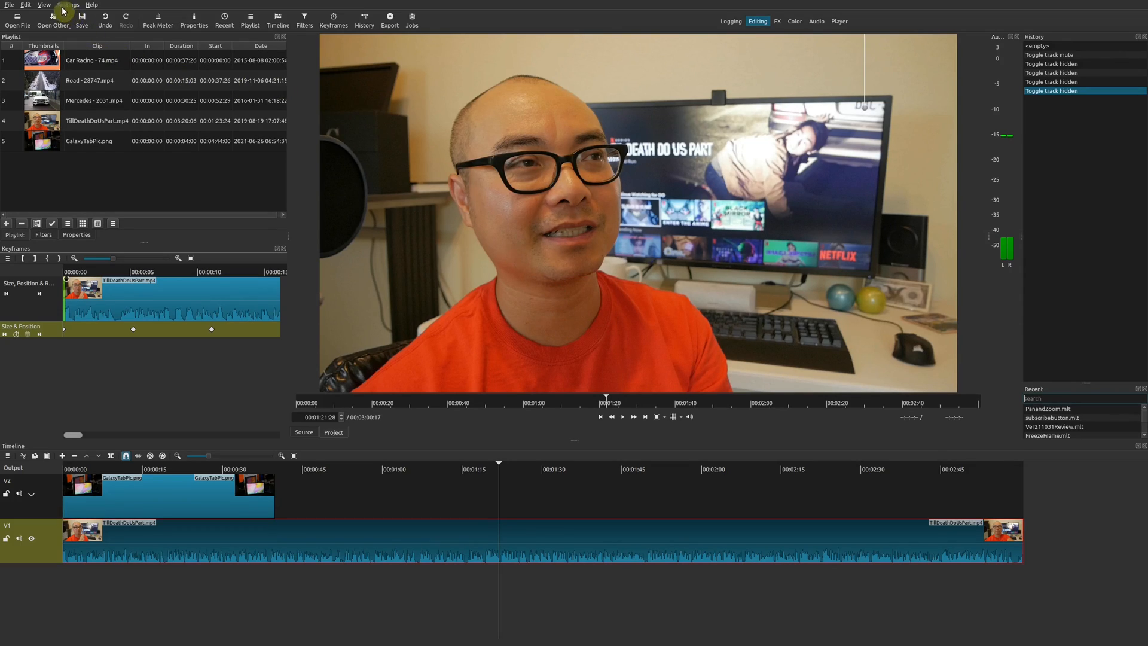
click(44, 5)
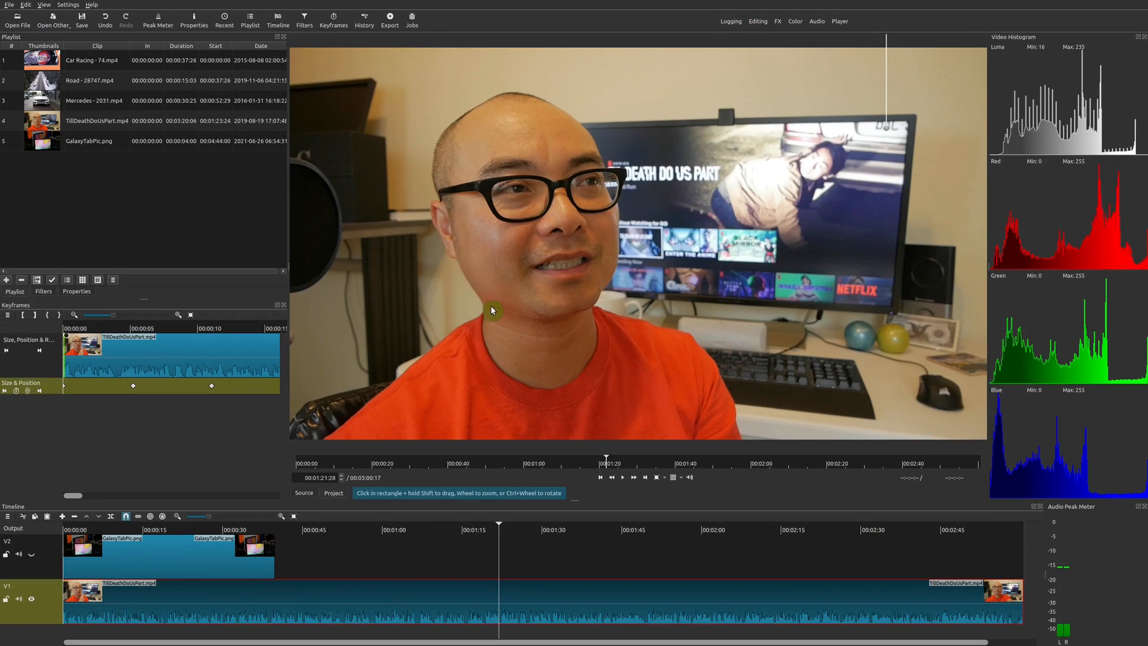
mouse_move(389, 46)
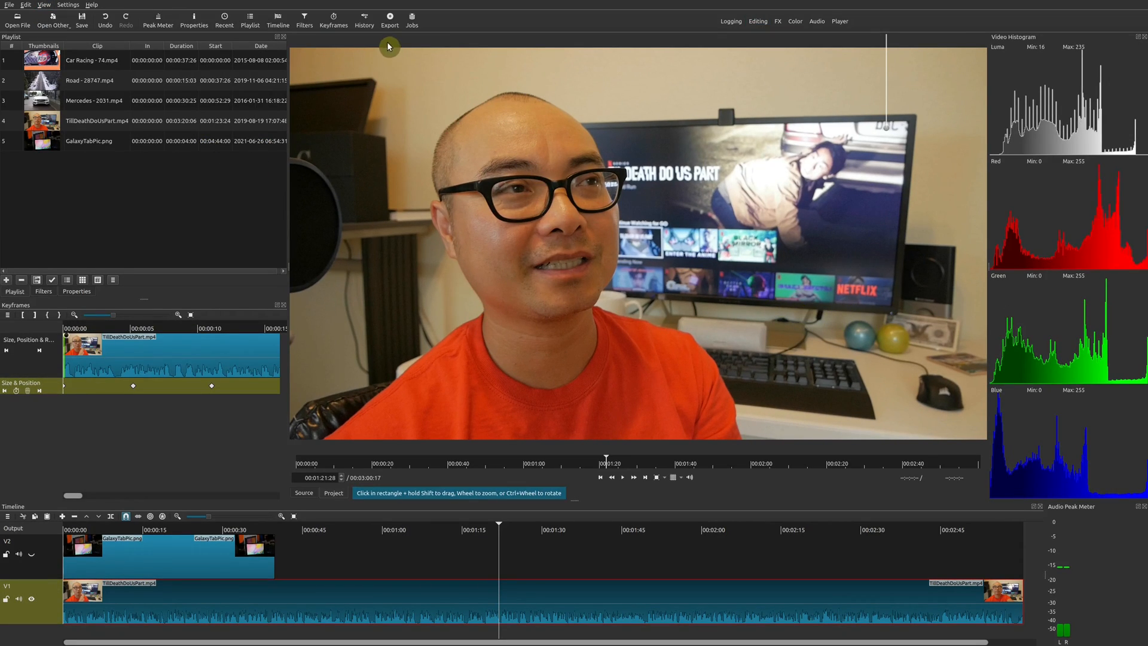
Step: Apply the Color layout, showing vectorscope and RGB parade scopes beside filters
click(44, 4)
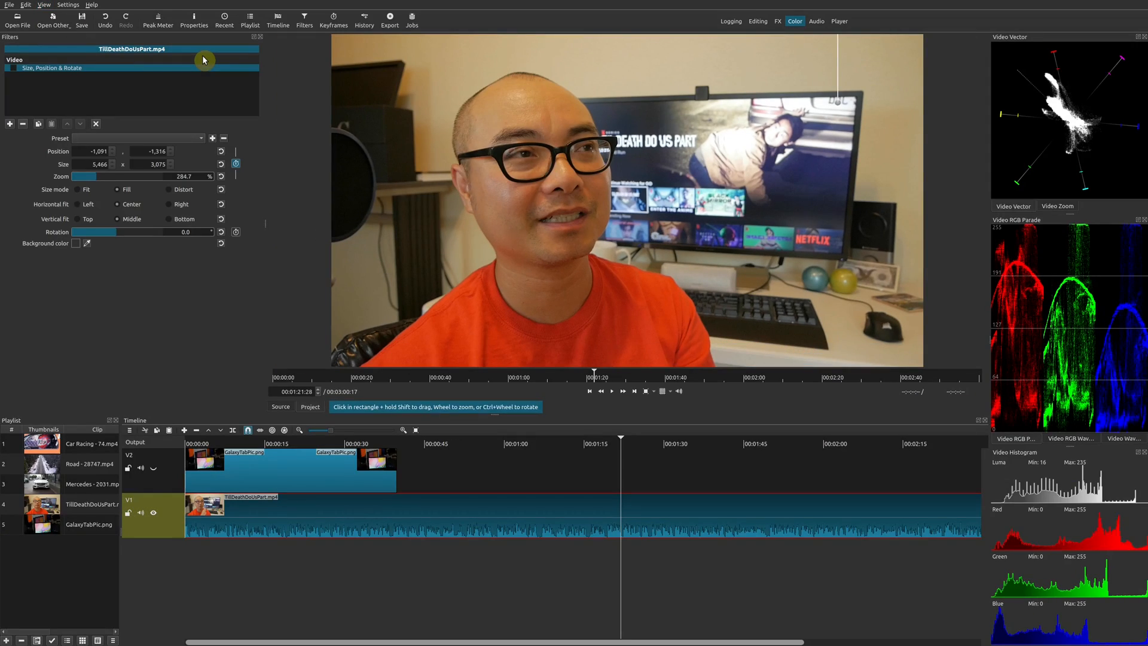
mouse_move(298, 252)
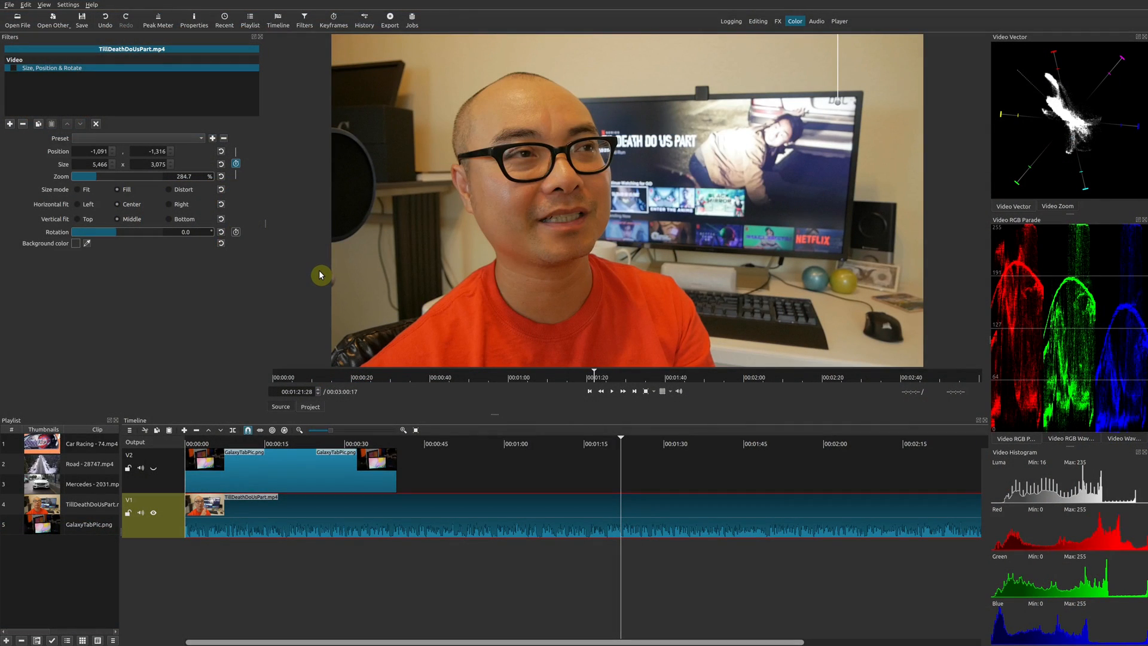
mouse_move(326, 280)
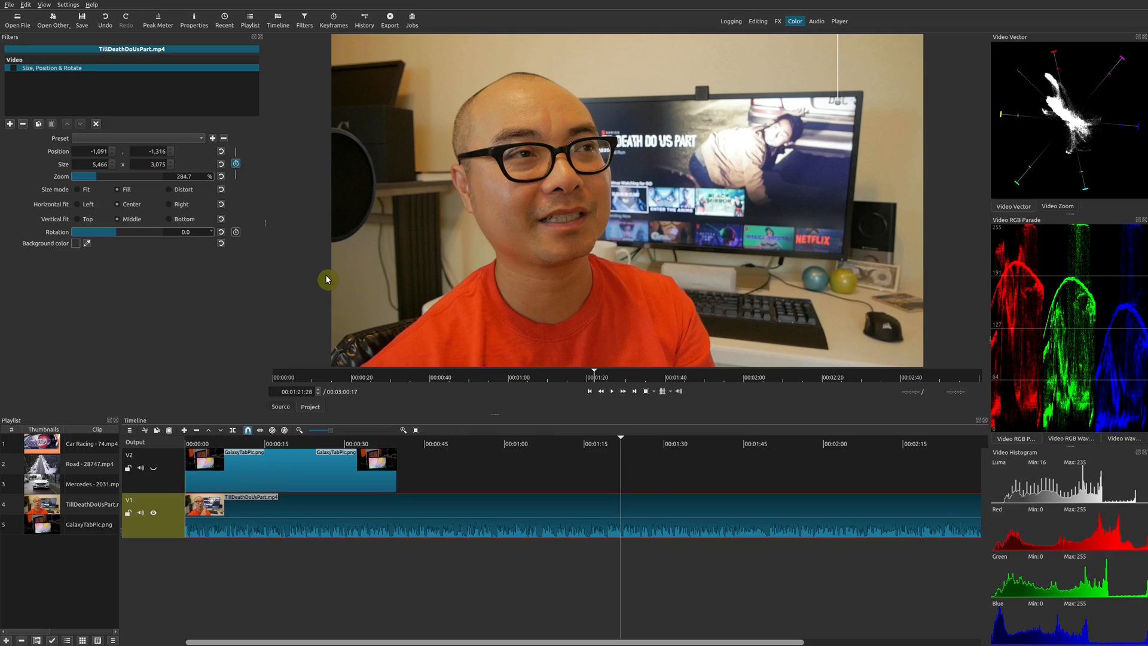
mouse_move(327, 284)
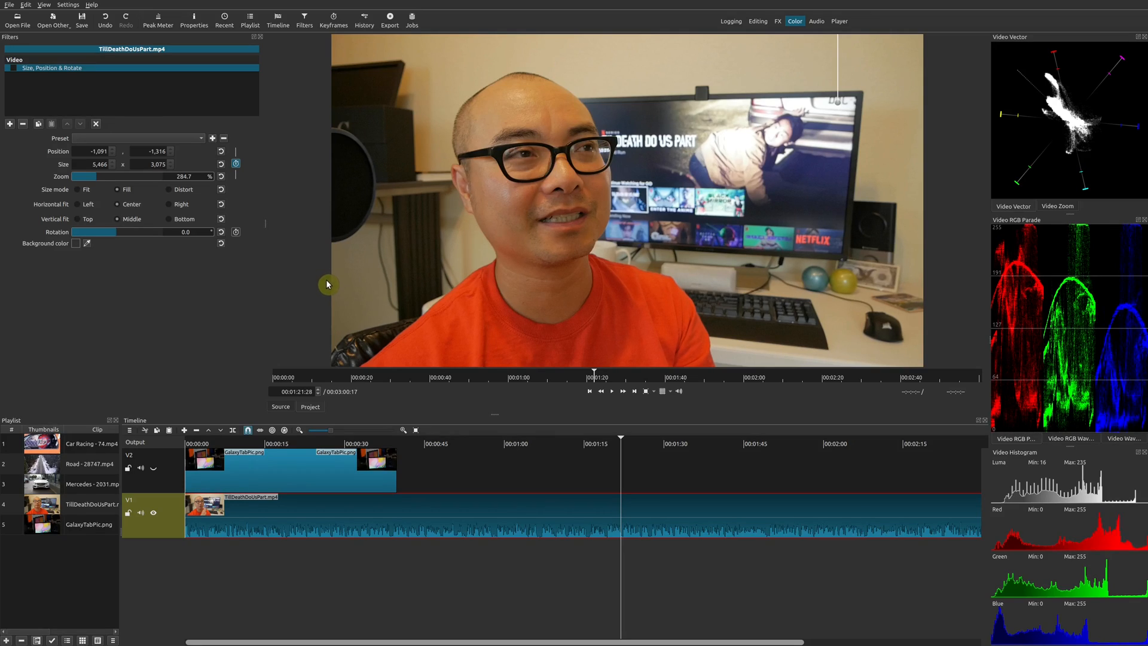
click(651, 443)
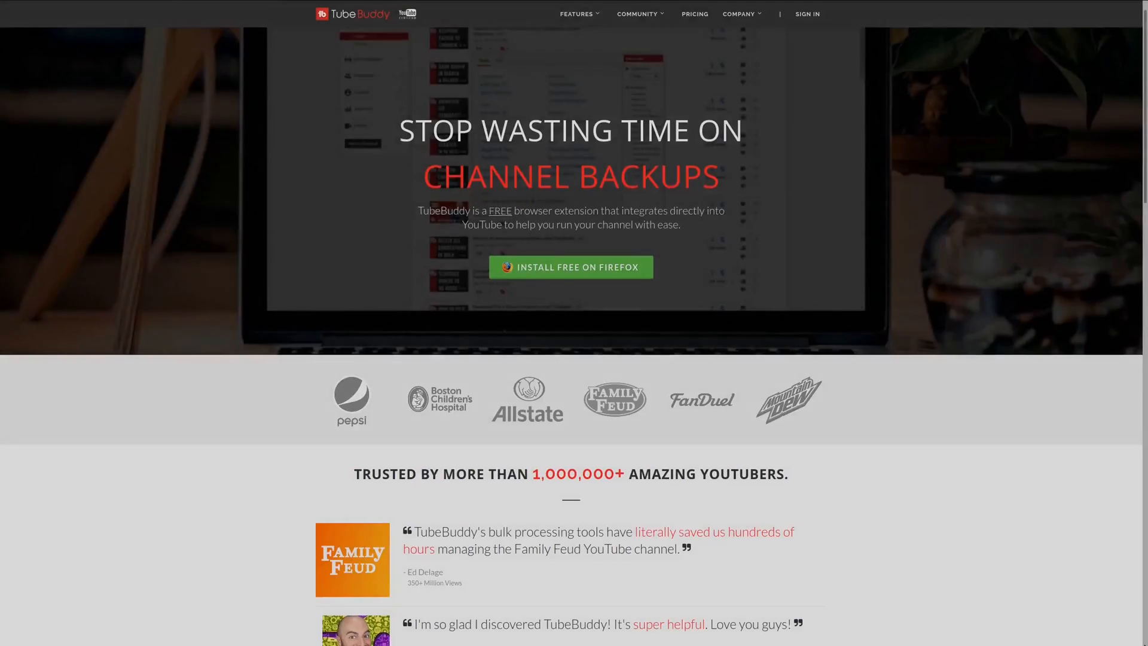
Step: Scroll the TubeBuddy page past testimonials to the 'Work within YouTube' section
scroll(down, 3)
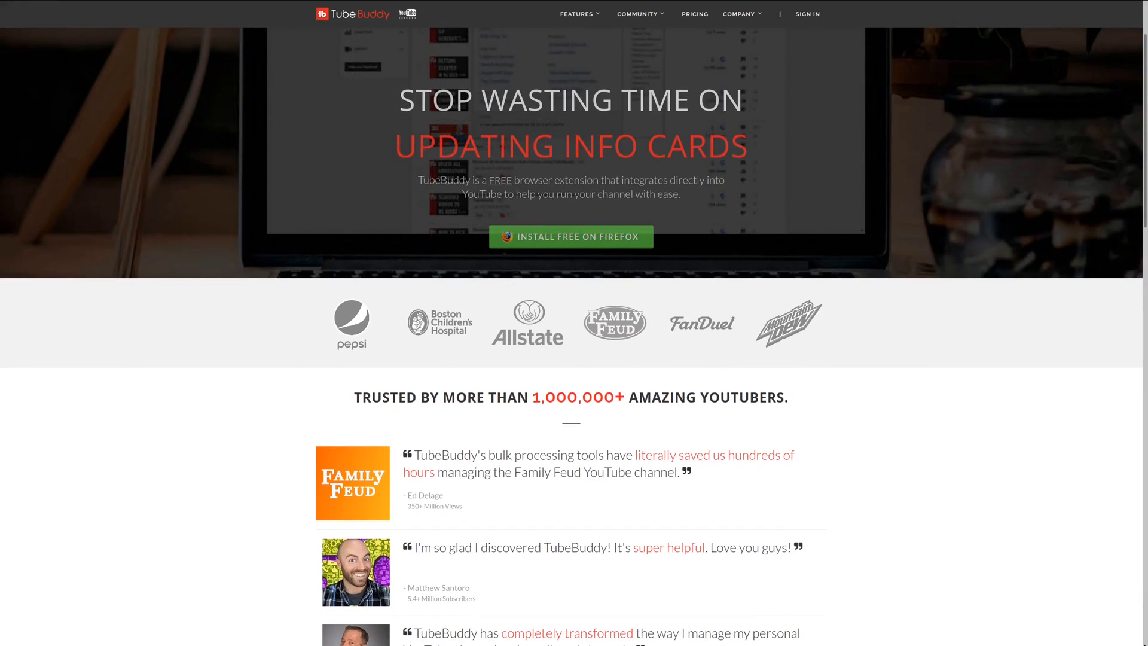
scroll(down, 3)
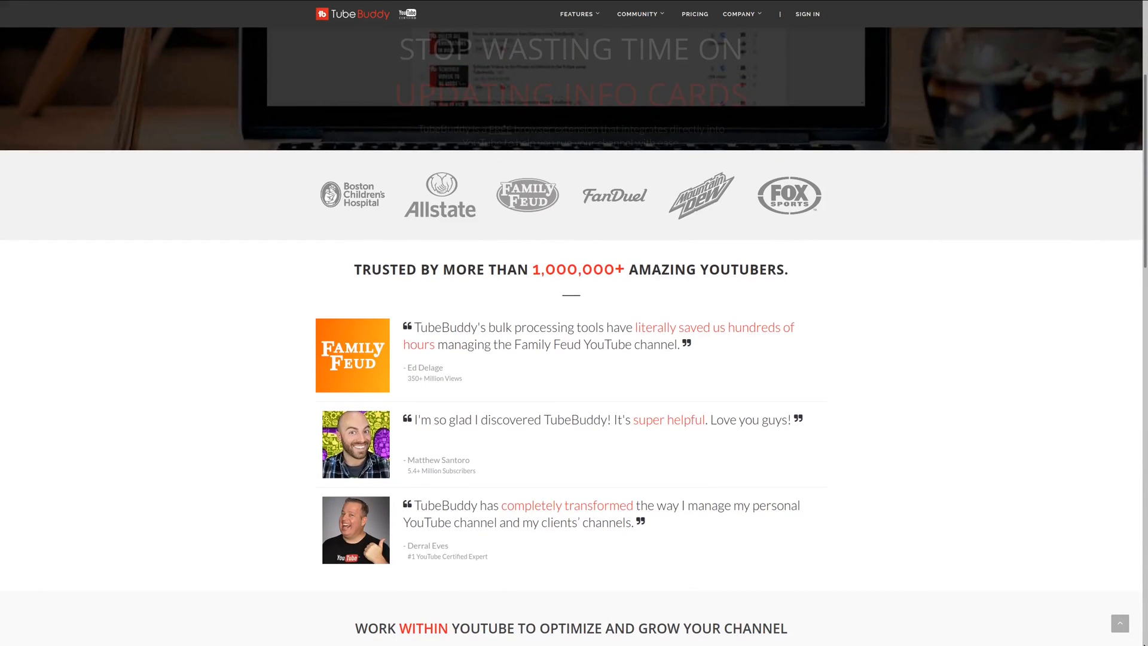
scroll(down, 3)
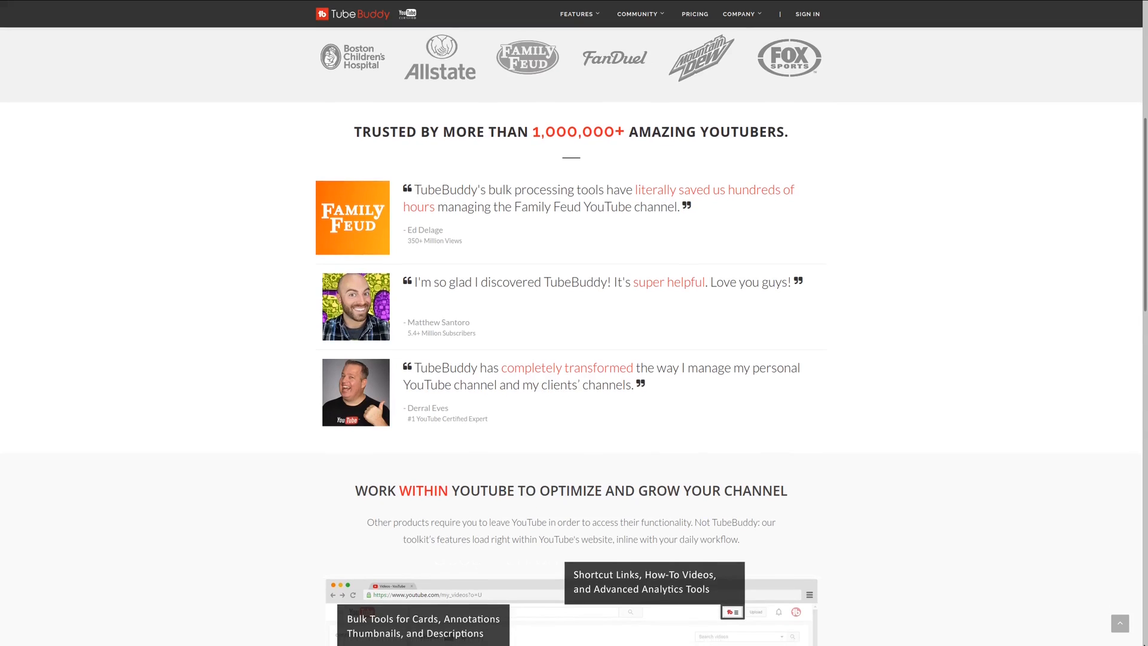
scroll(down, 3)
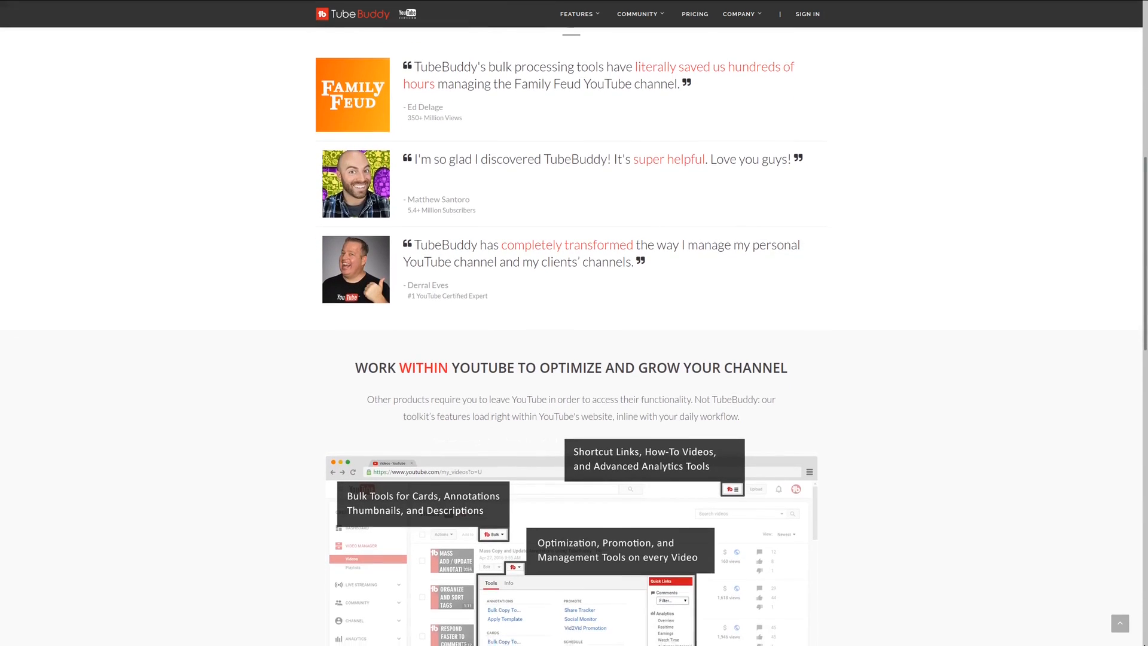
scroll(down, 3)
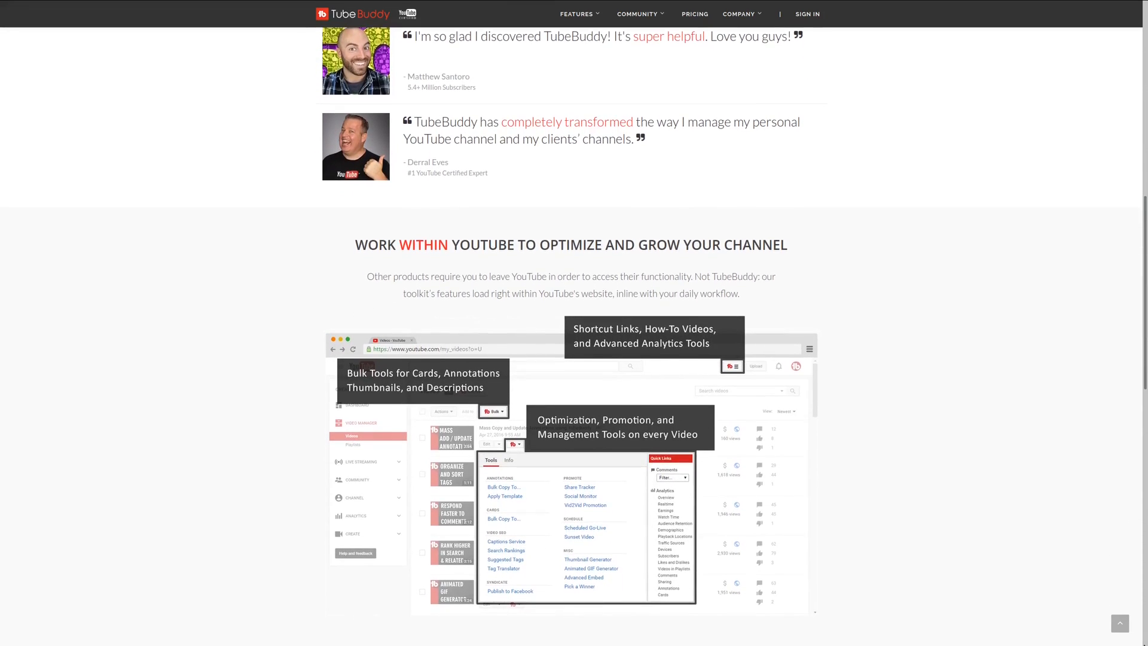